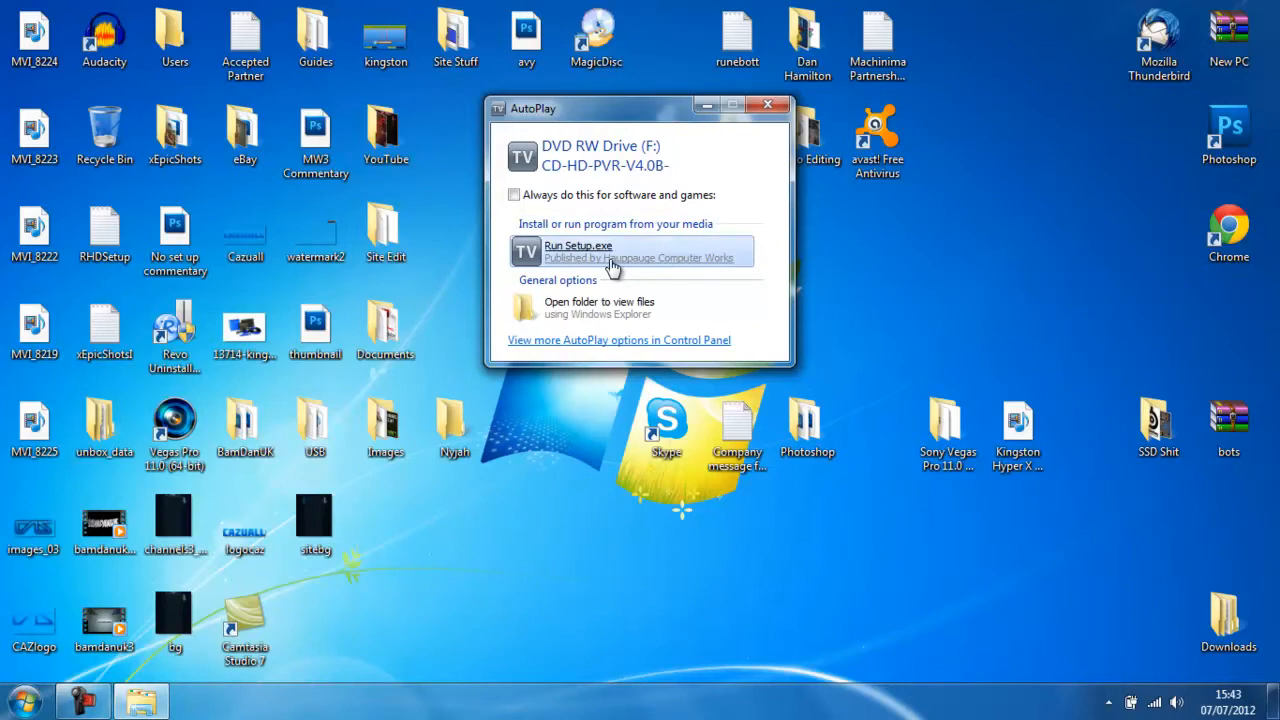
mouse_move(710, 138)
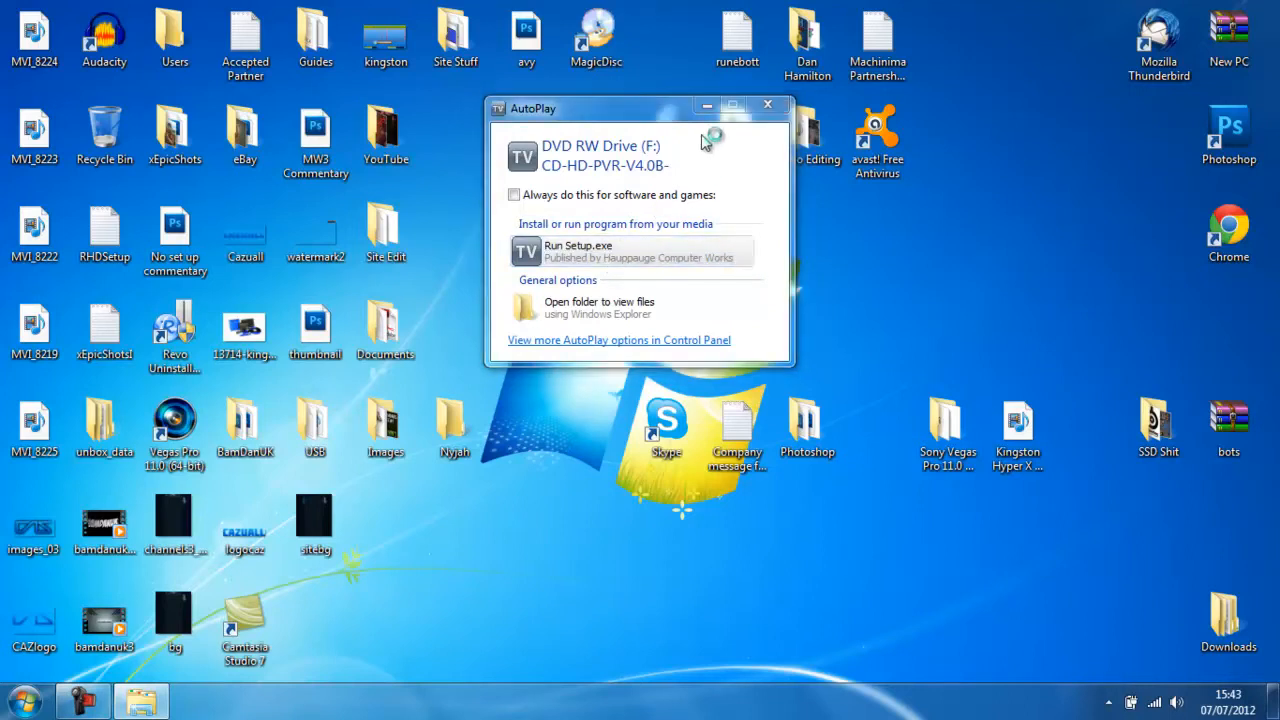
Run Setup.exe from the HD-PVR disc and choose English as the installer language
left_click(768, 104)
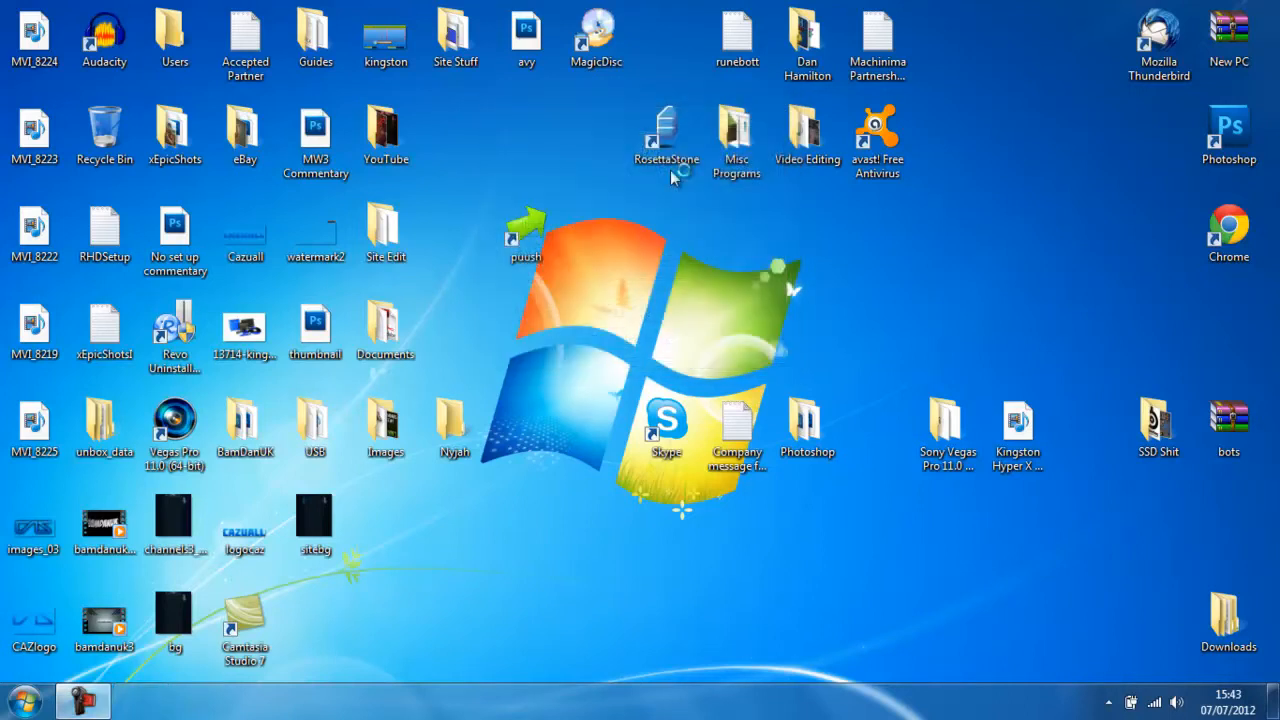
mouse_move(578, 292)
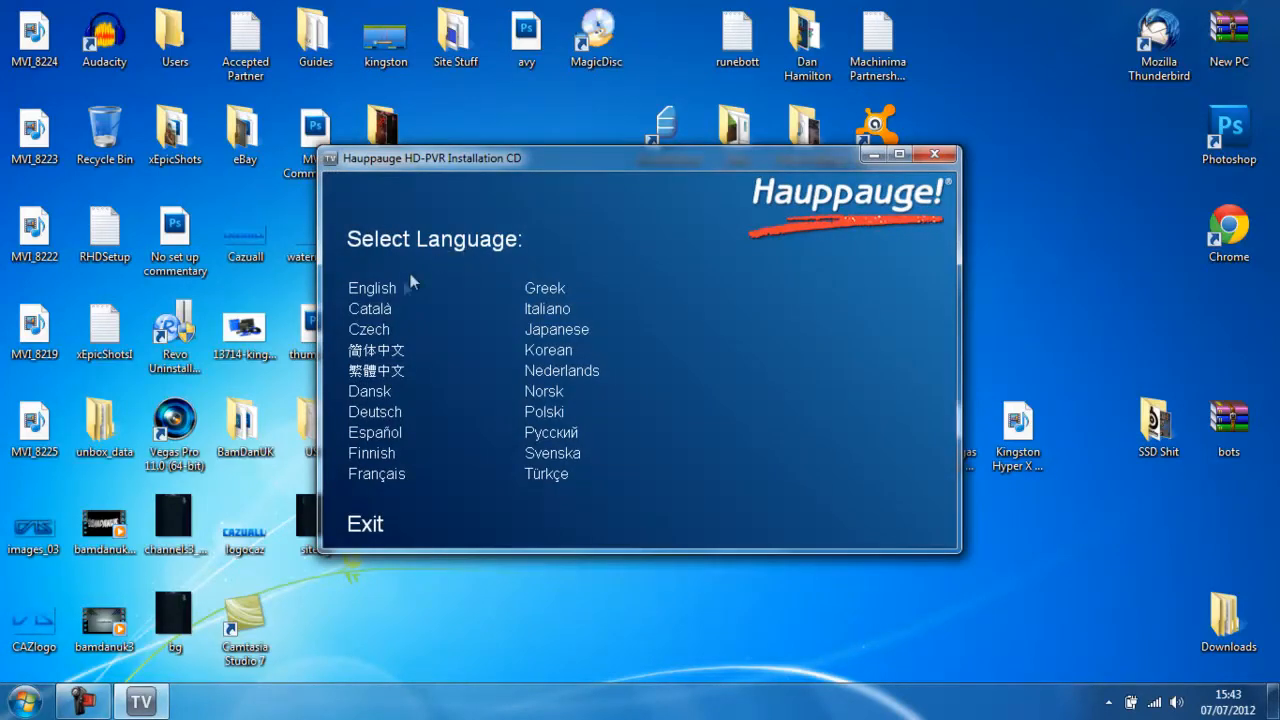
left_click(372, 288)
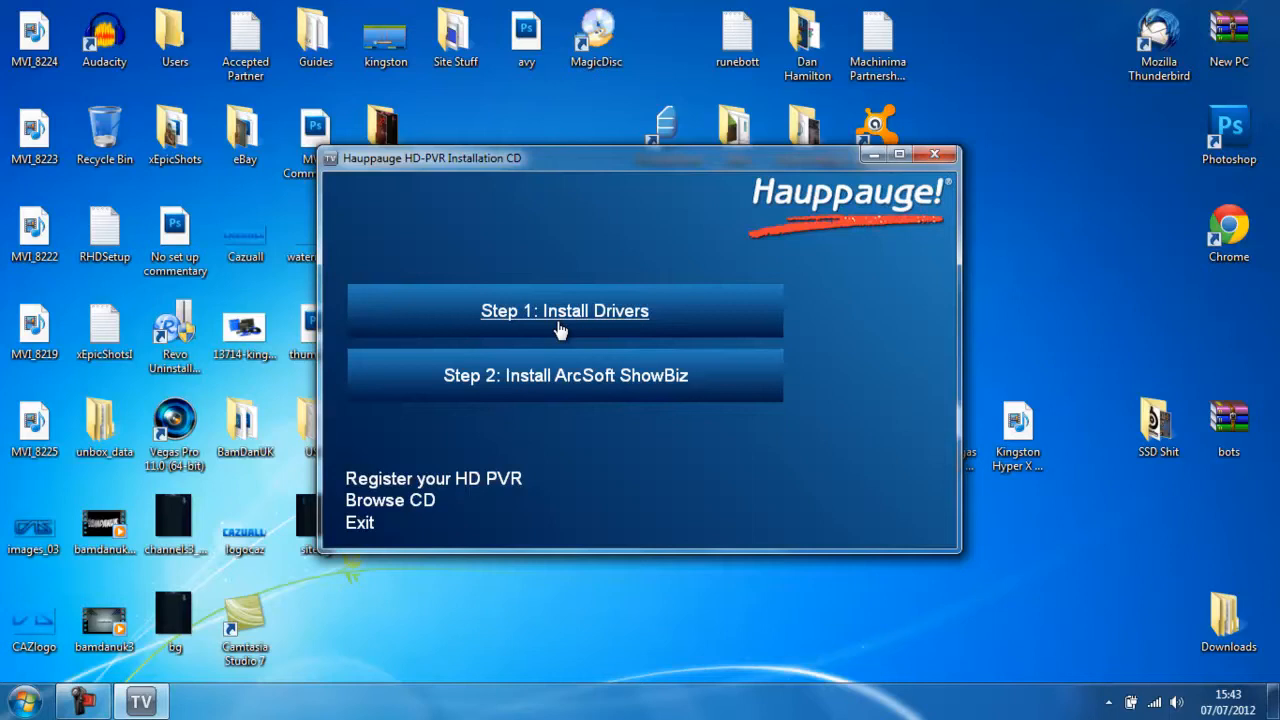
Install the HD PVR drivers, confirming the device is connected and approving the Hauppauge software
left_click(564, 312)
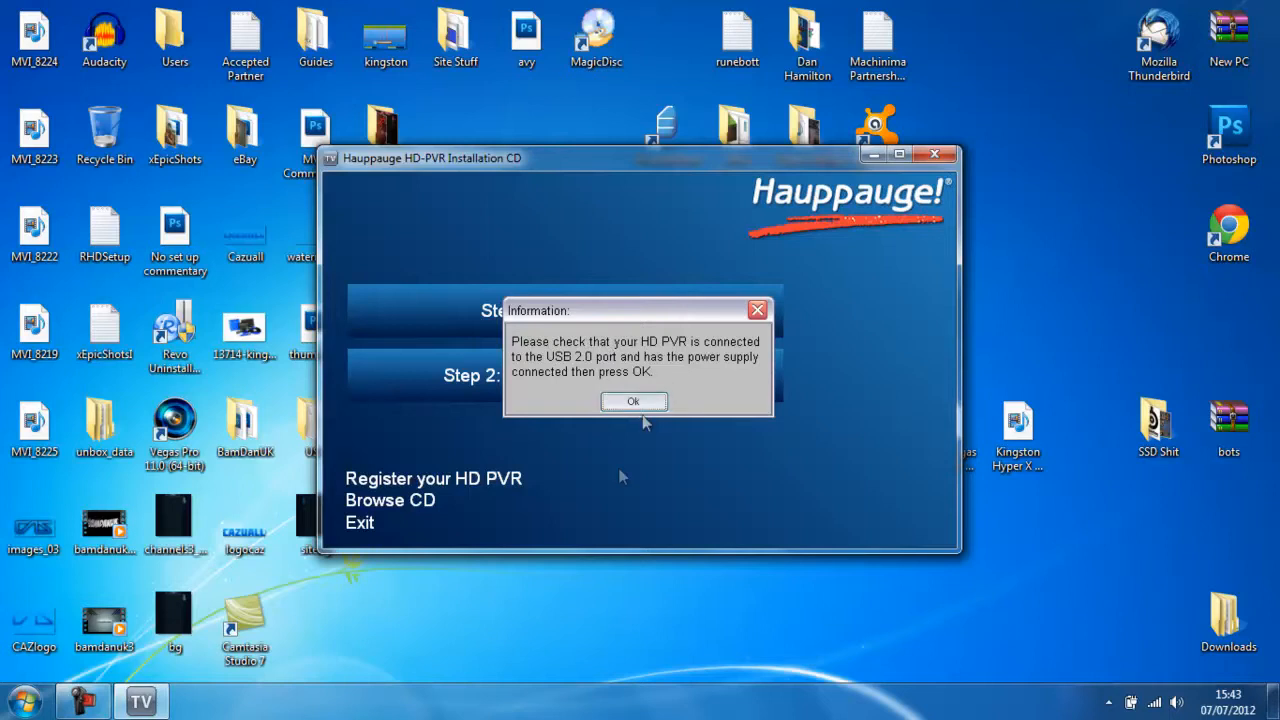
mouse_move(652, 378)
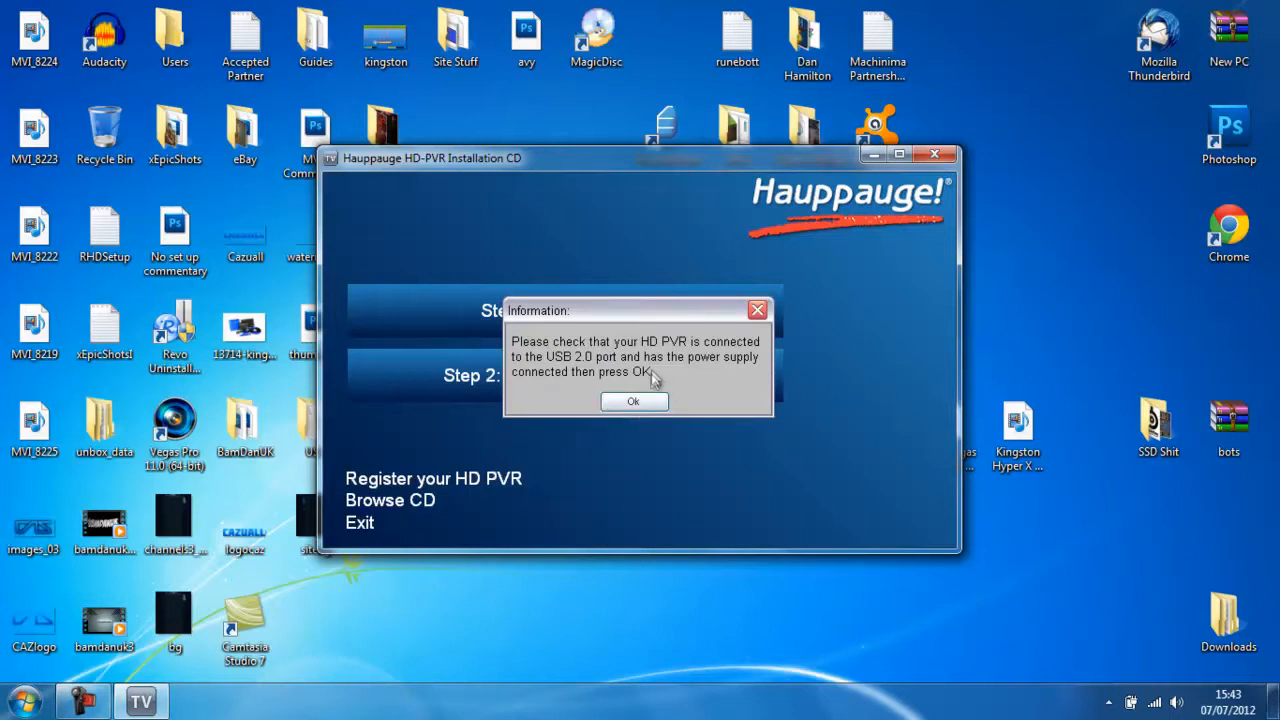
mouse_move(588, 494)
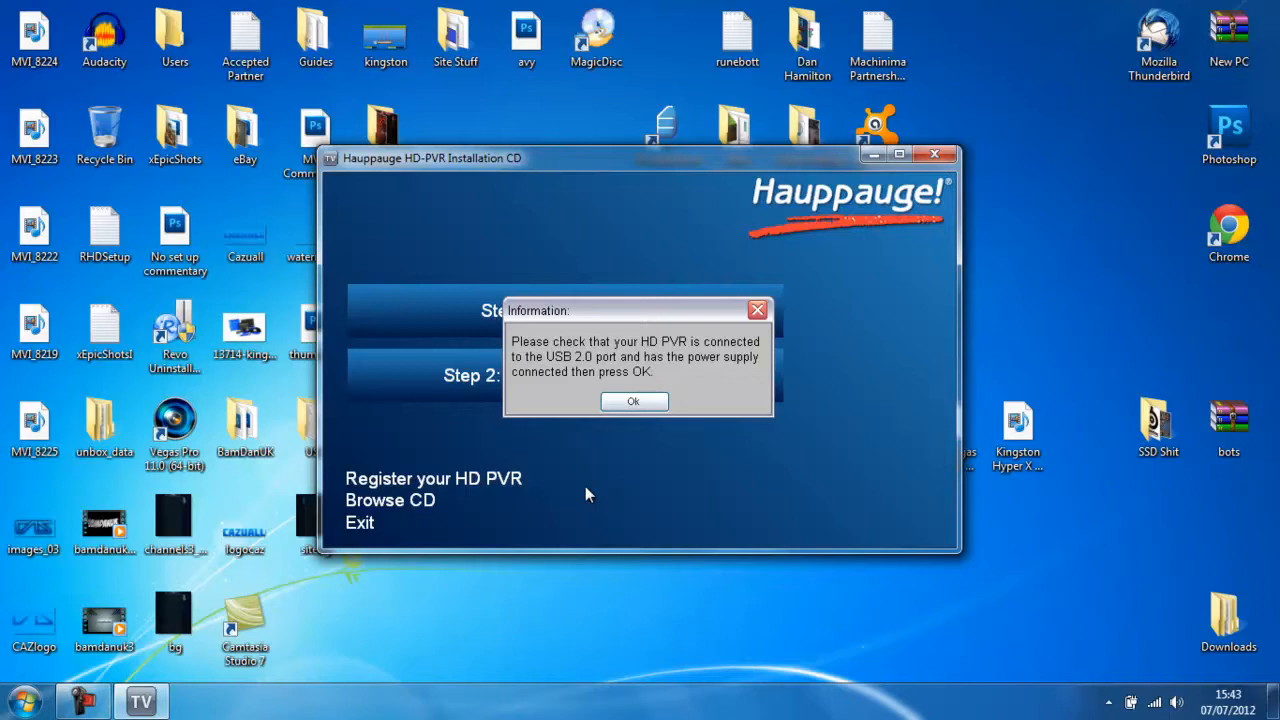
left_click(632, 400)
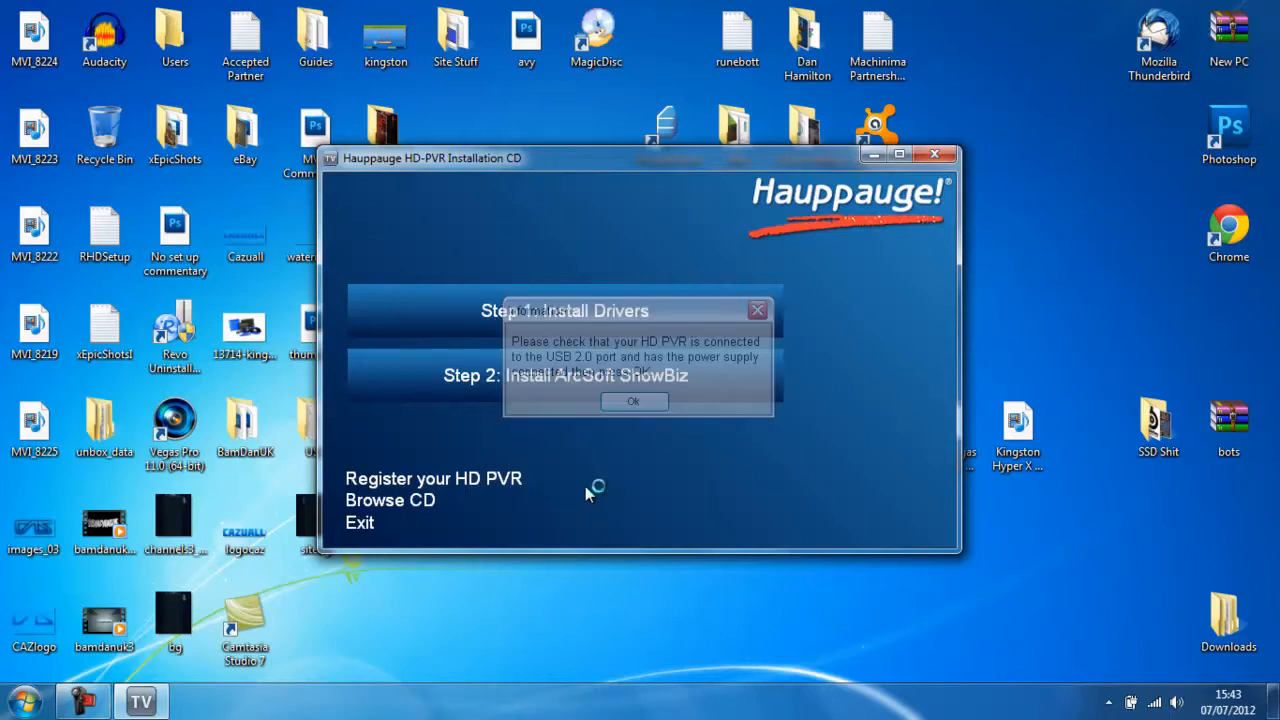
left_click(632, 400)
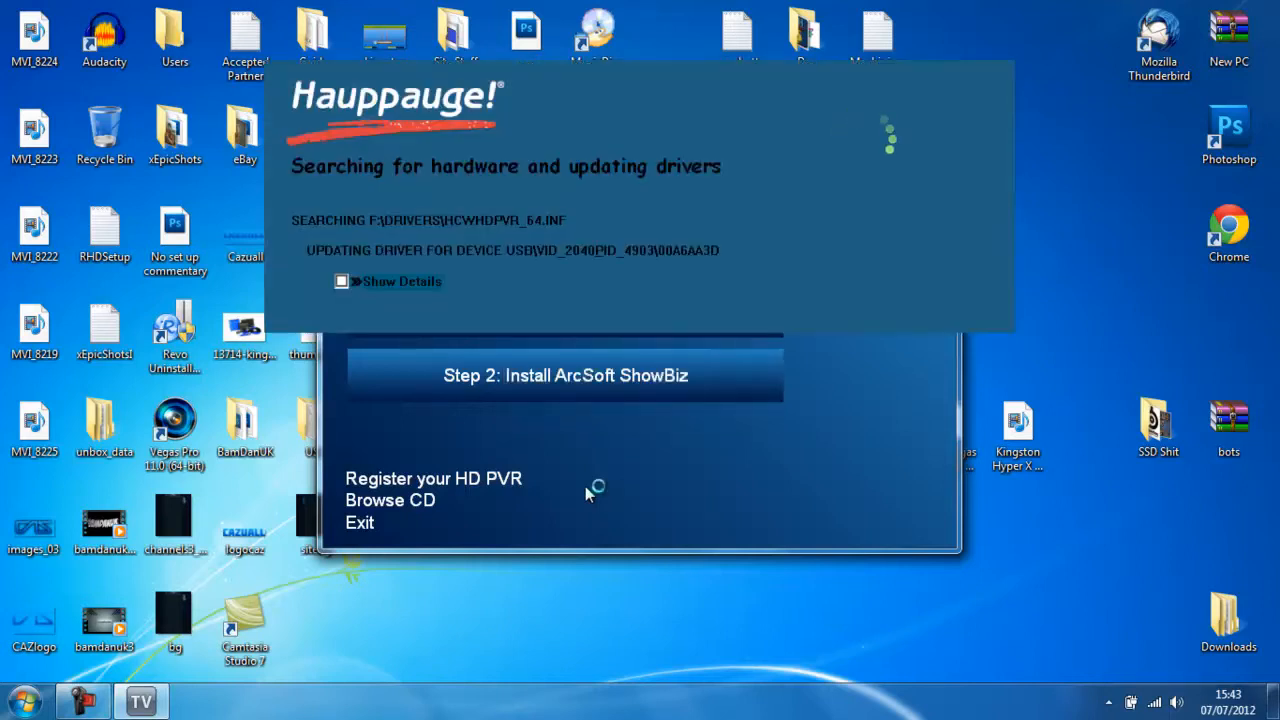
mouse_move(576, 164)
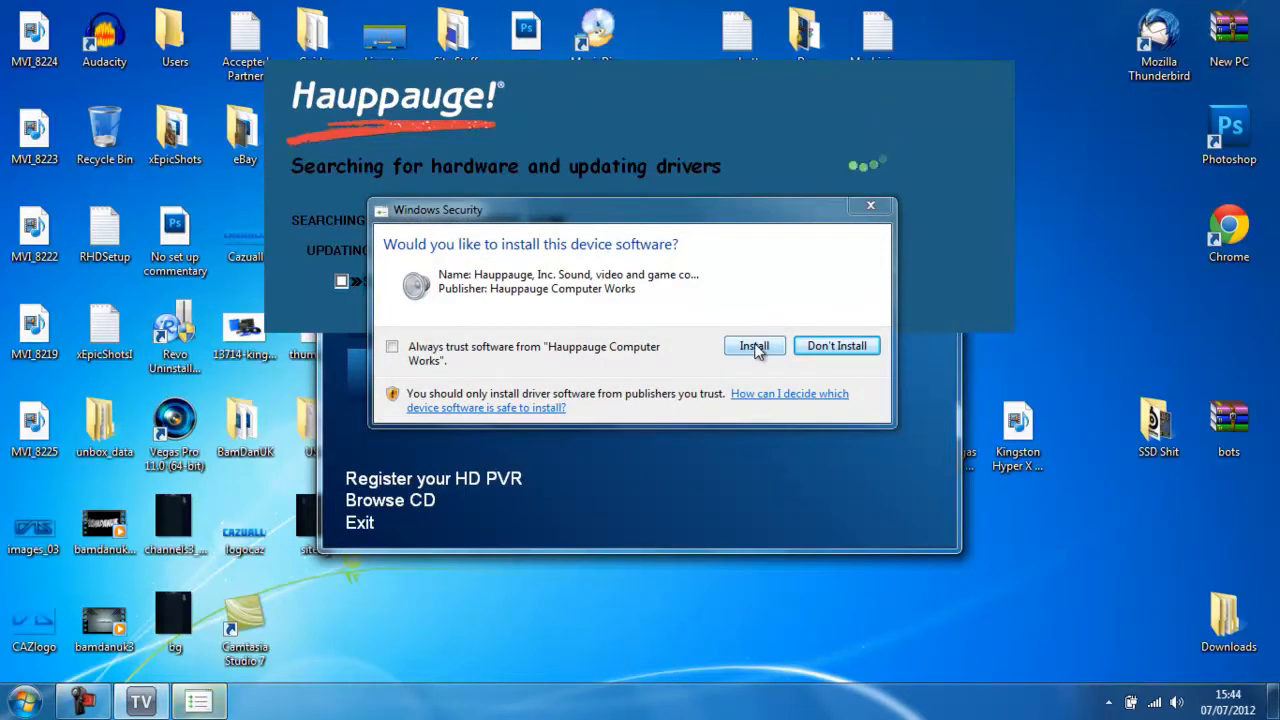
left_click(752, 344)
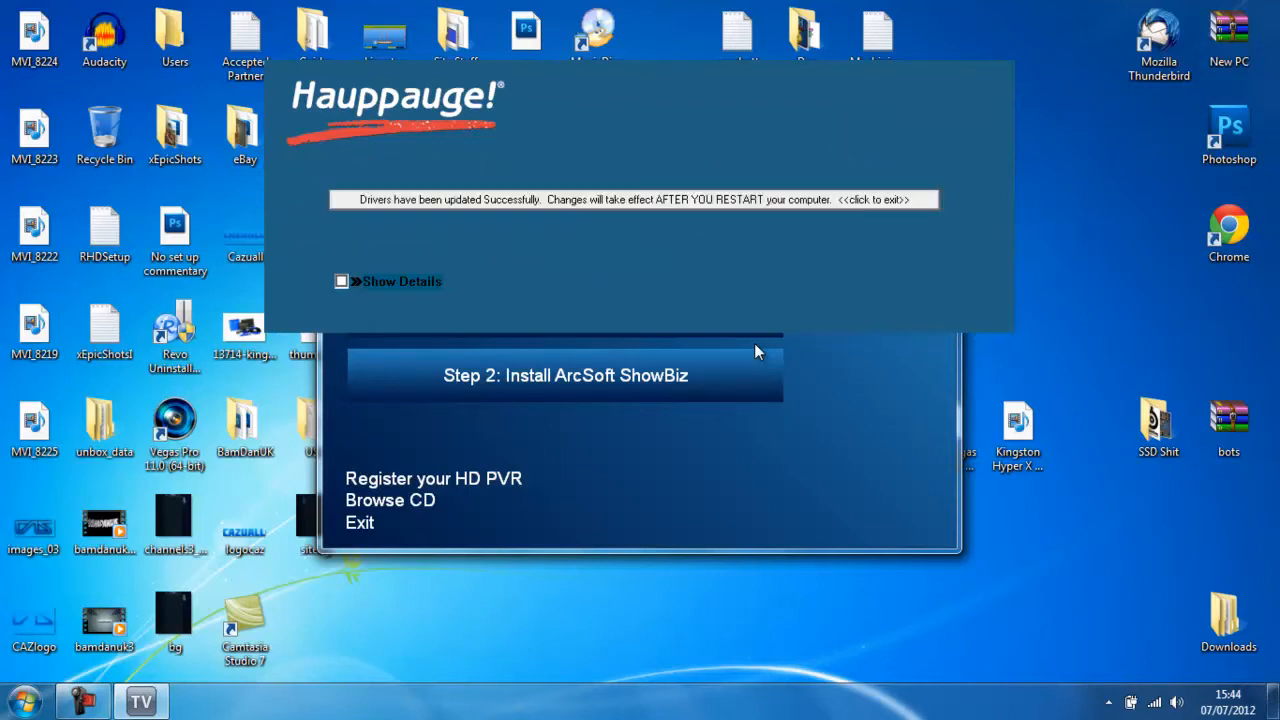
mouse_move(628, 200)
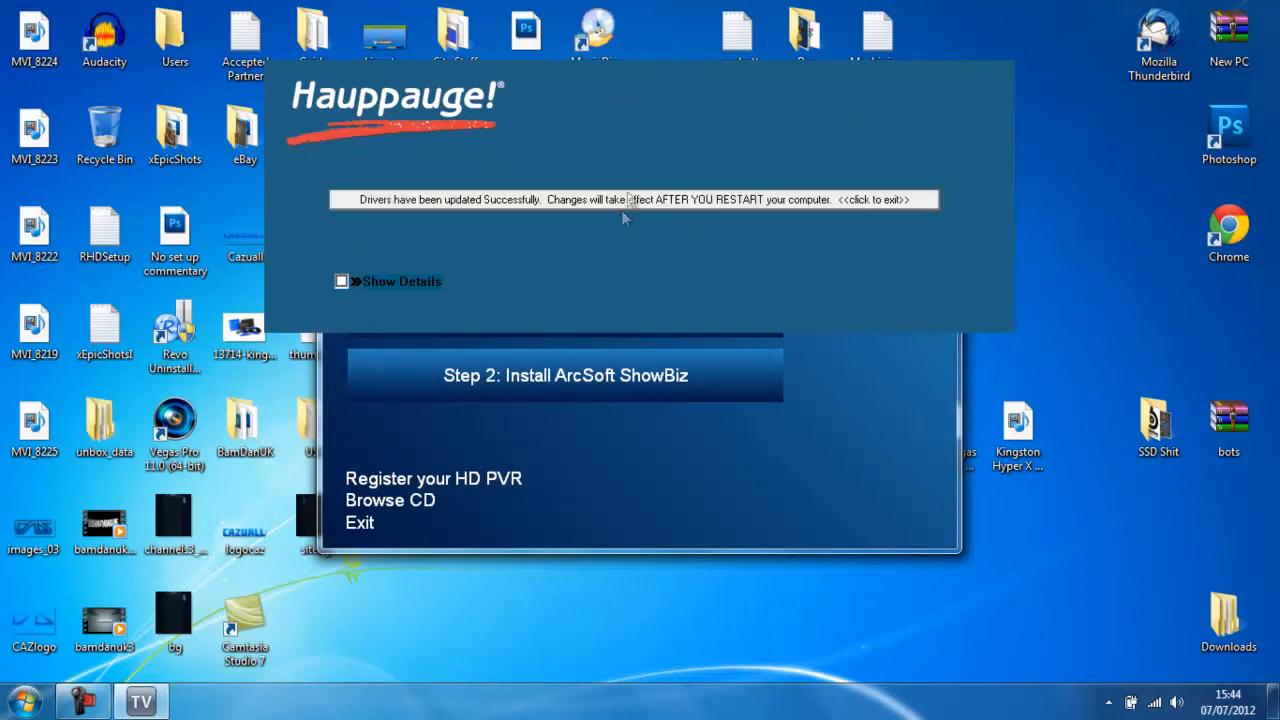
Dismiss the drivers-updated message and start the ArcSoft ShowBiz installation
left_click(630, 200)
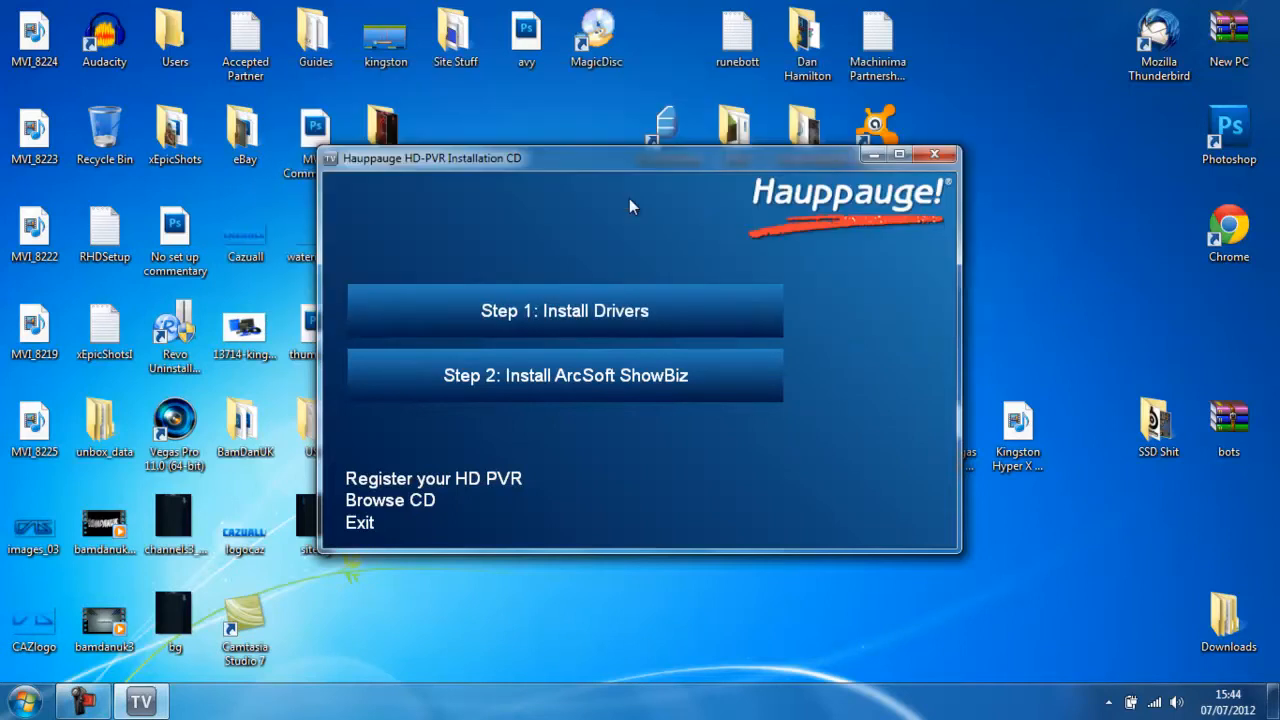
mouse_move(580, 376)
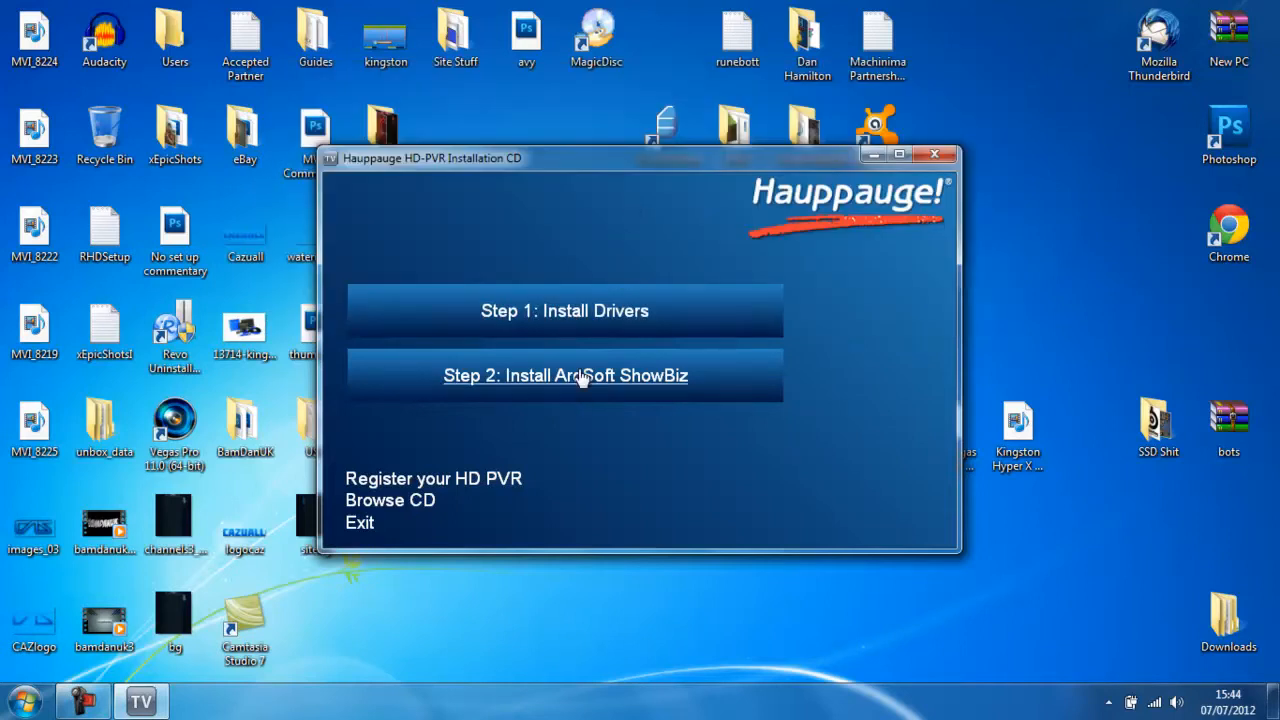
mouse_move(592, 482)
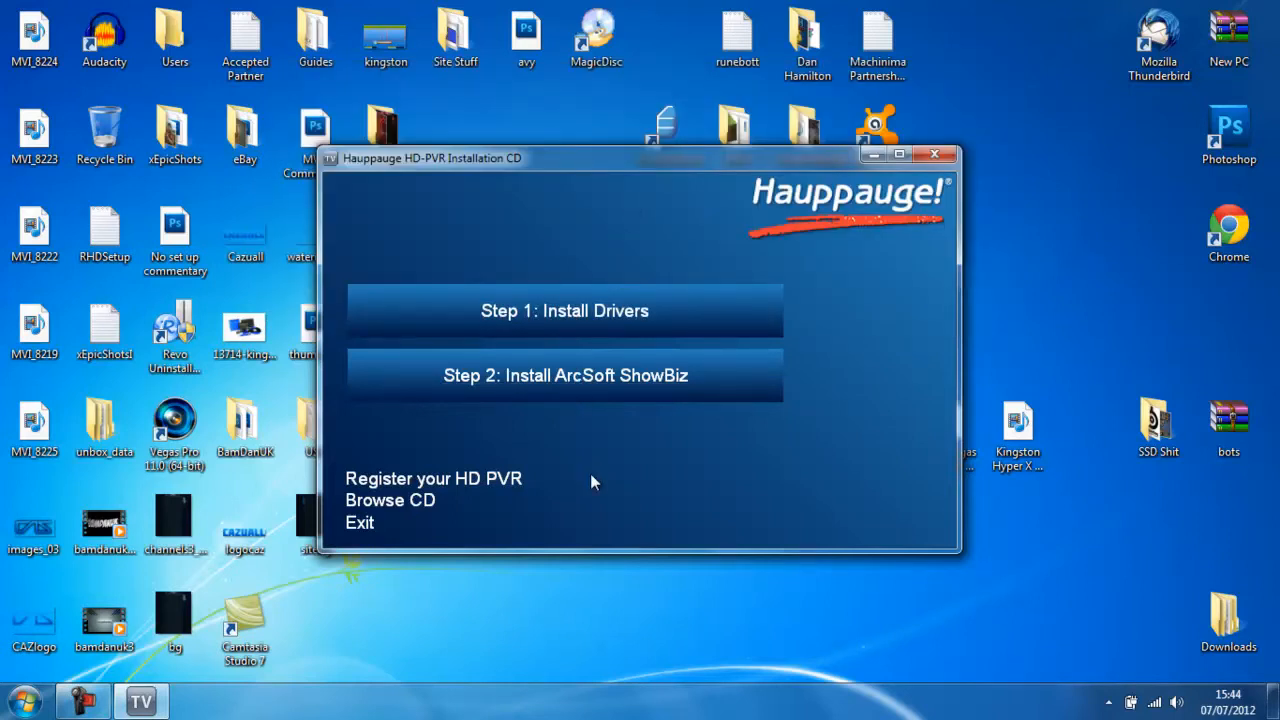
left_click(564, 376)
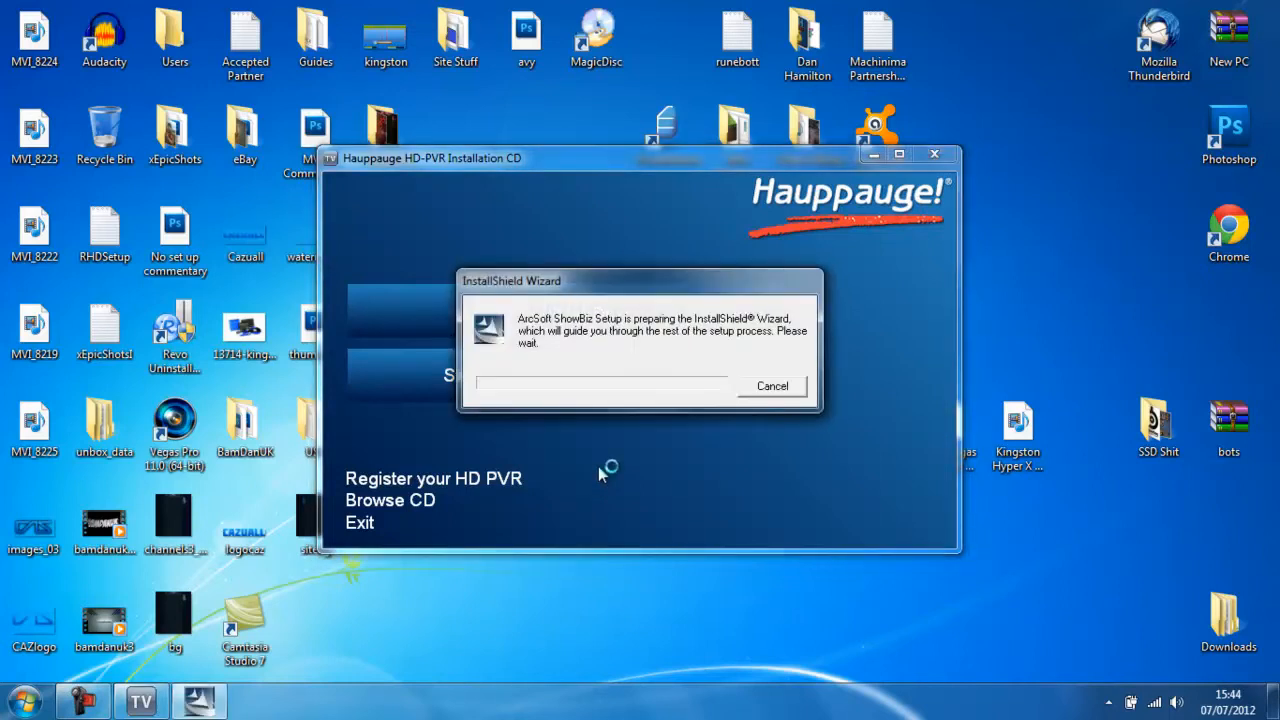
mouse_move(600, 474)
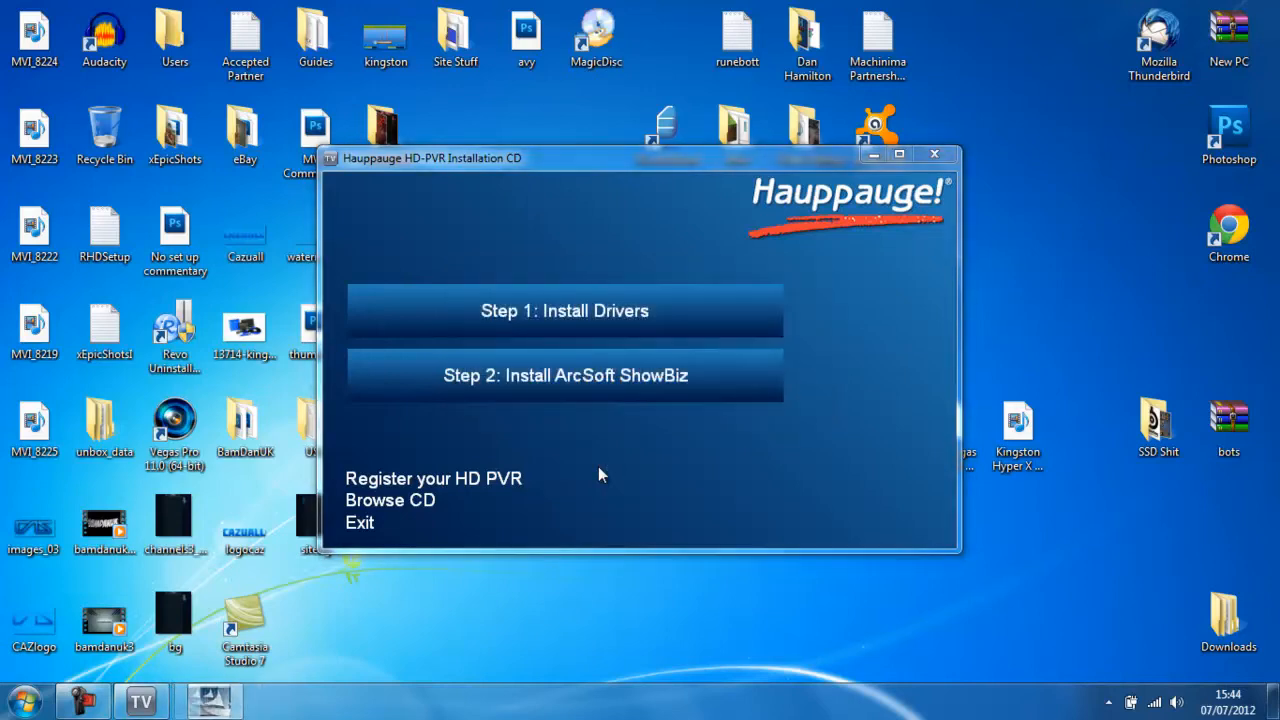
left_click(564, 376)
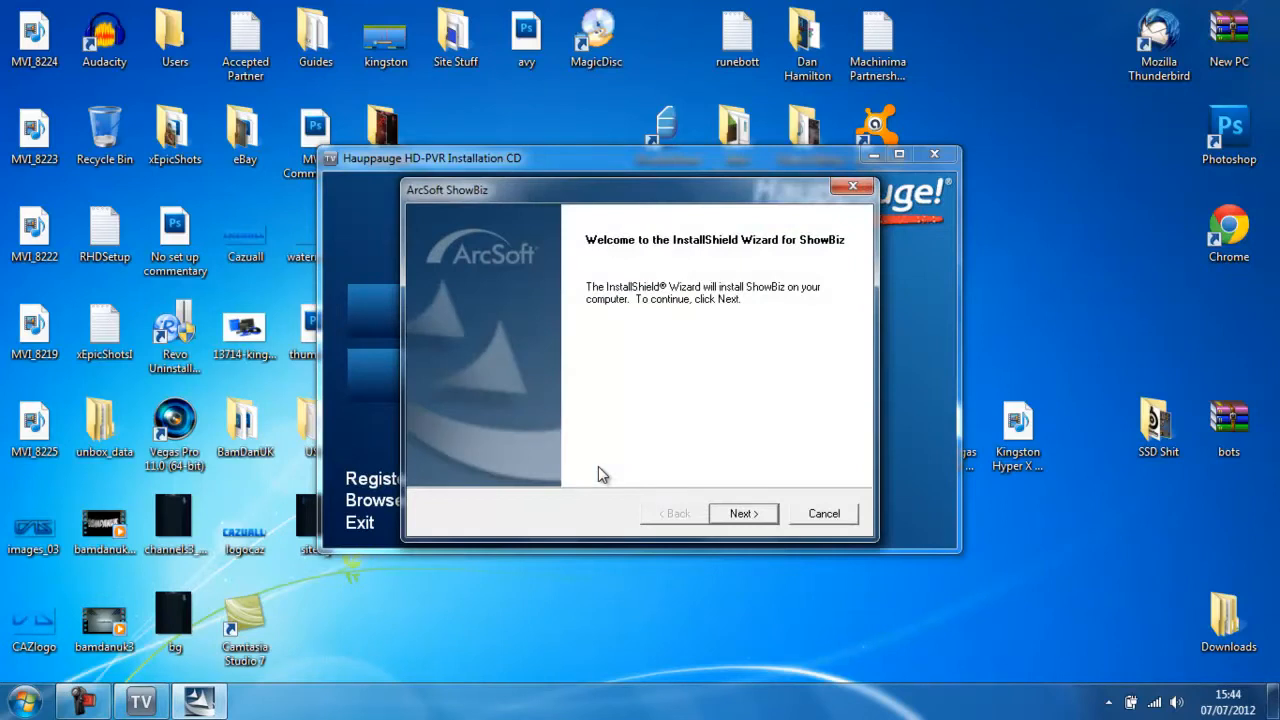
mouse_move(628, 504)
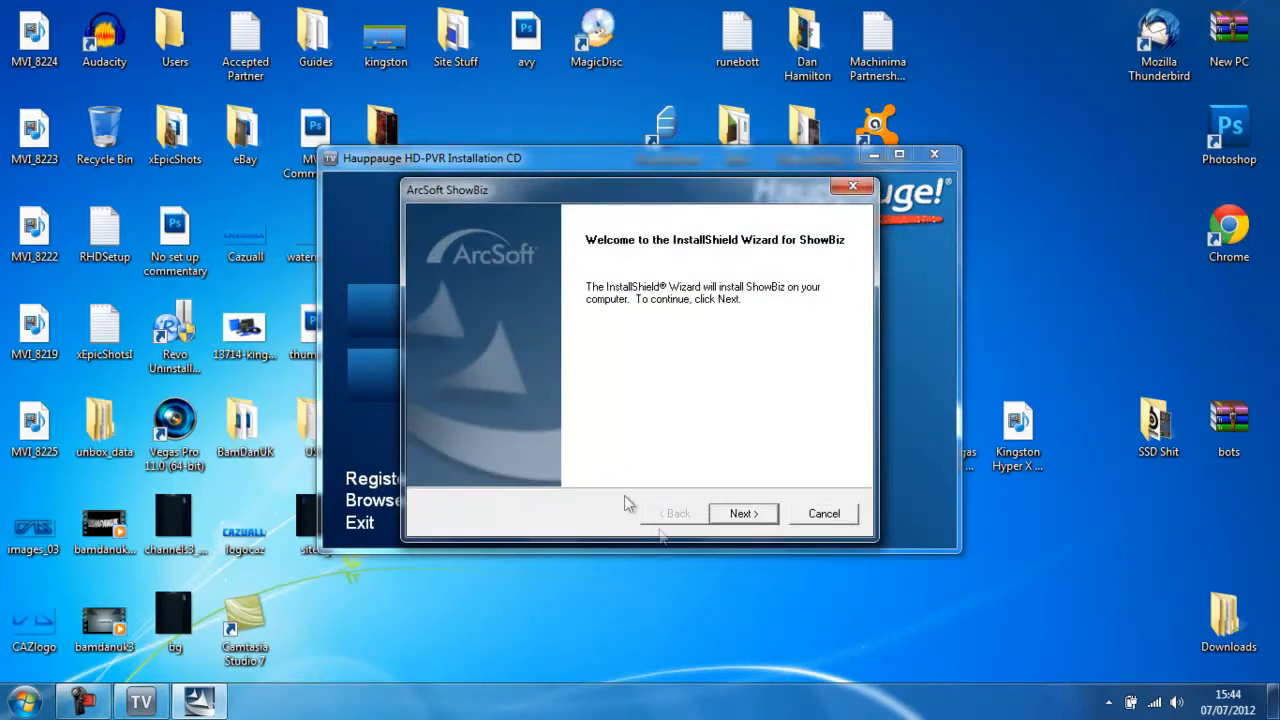
Accept the licence, keep the default destination and program folder, and finish the ShowBiz install
left_click(744, 512)
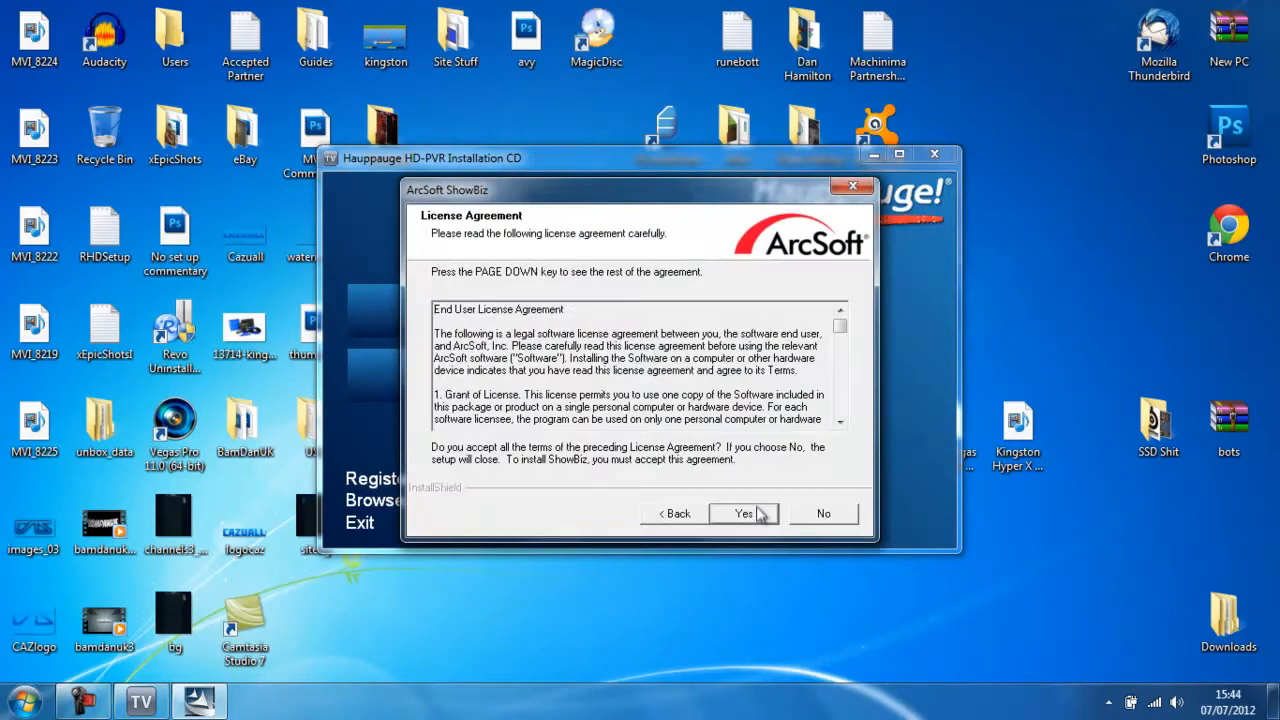
left_click(744, 512)
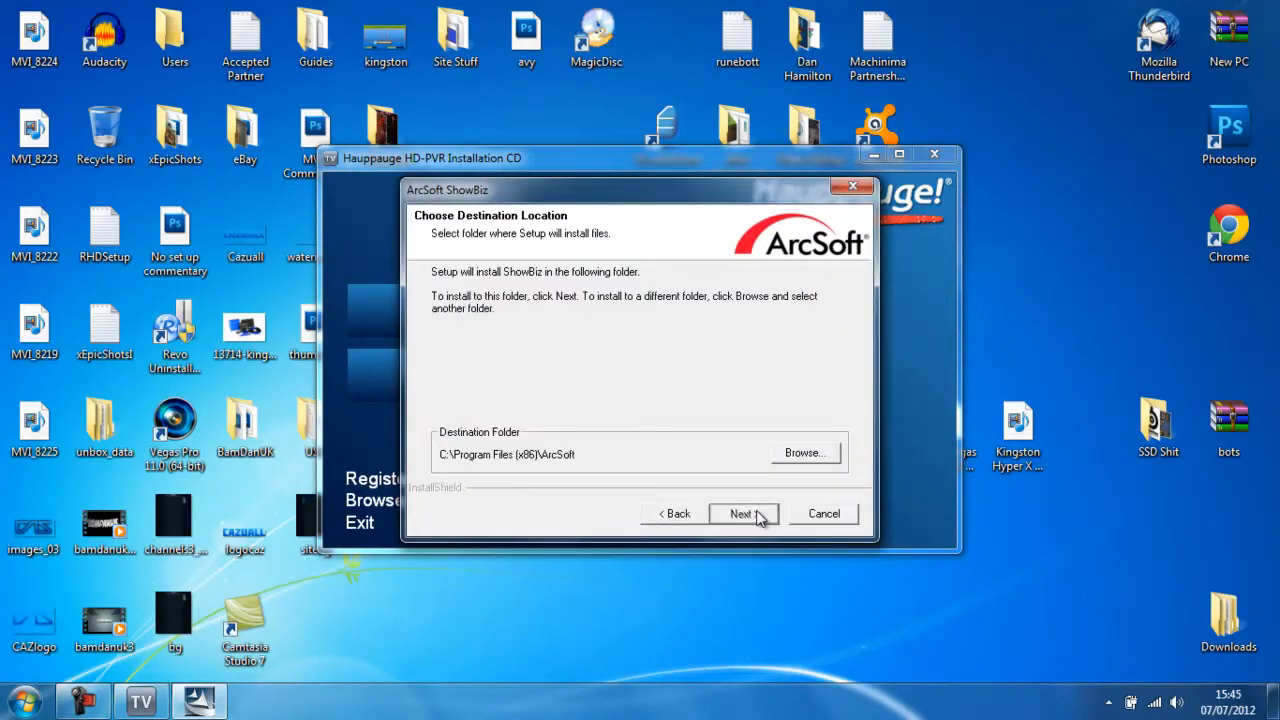
left_click(740, 512)
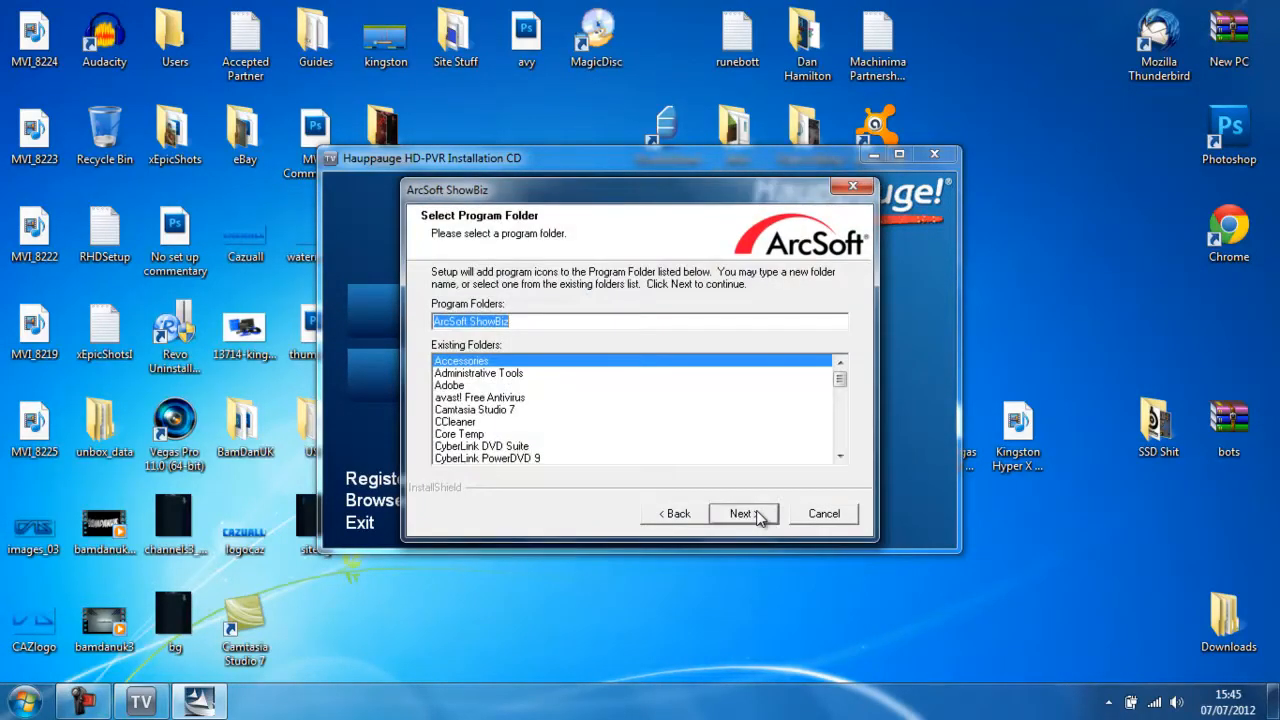
left_click(740, 512)
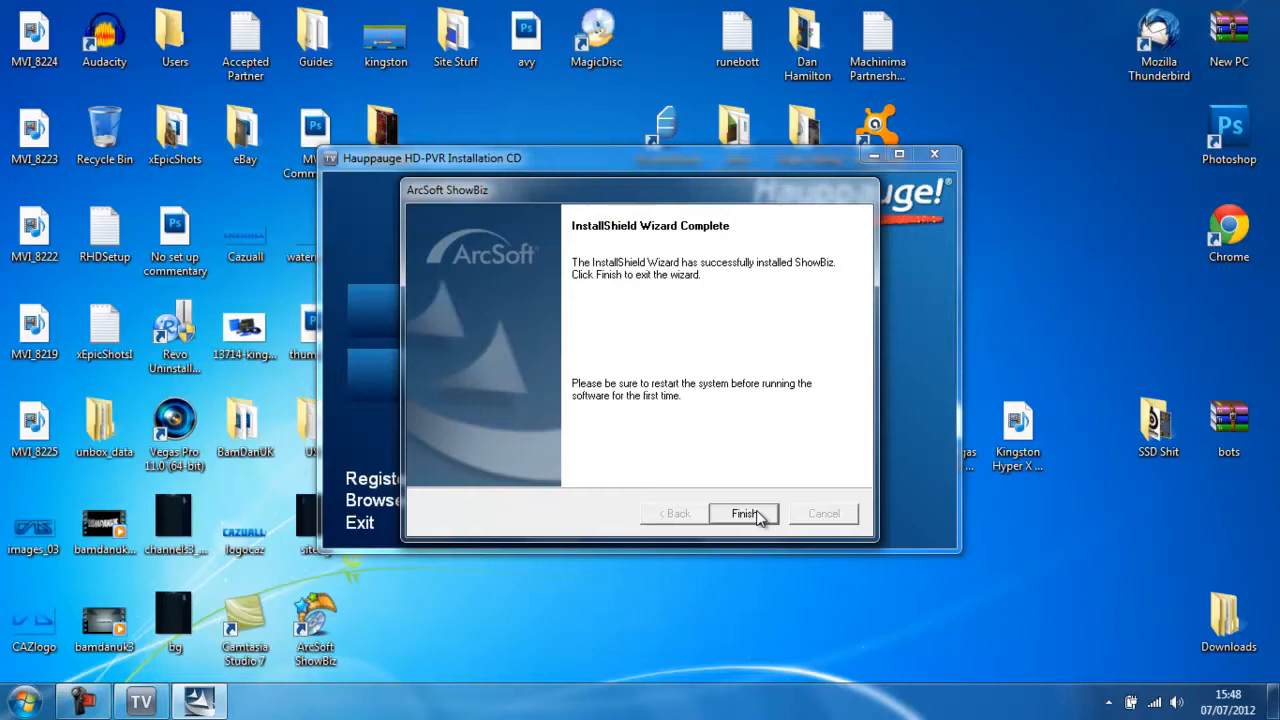
left_click(744, 512)
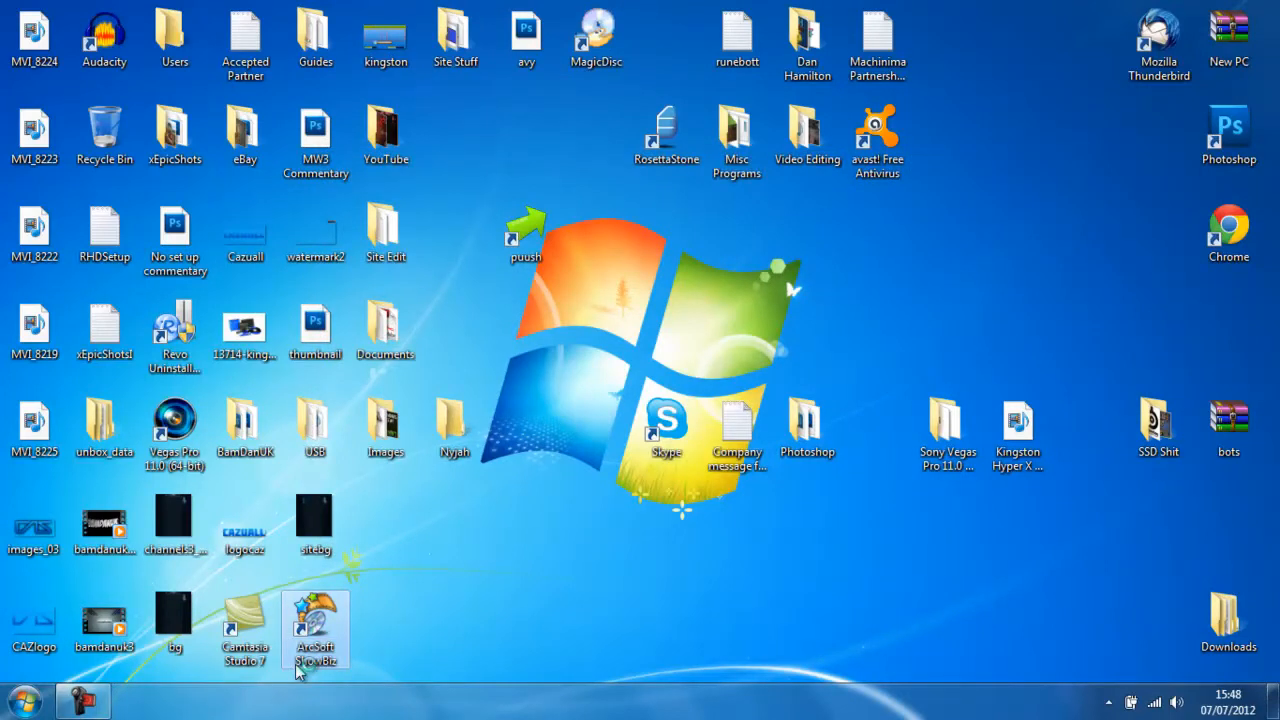
Launch ArcSoft ShowBiz from its desktop shortcut and switch to the Capture Module
double_click(316, 624)
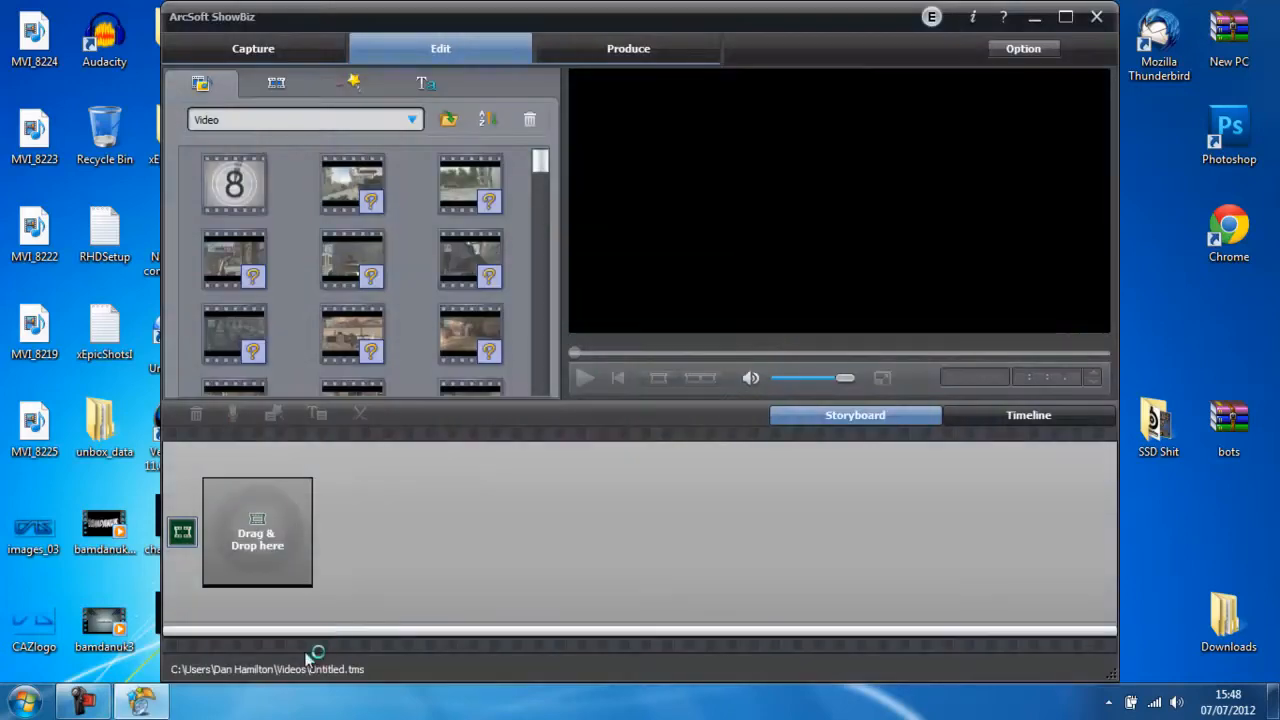
mouse_move(618, 108)
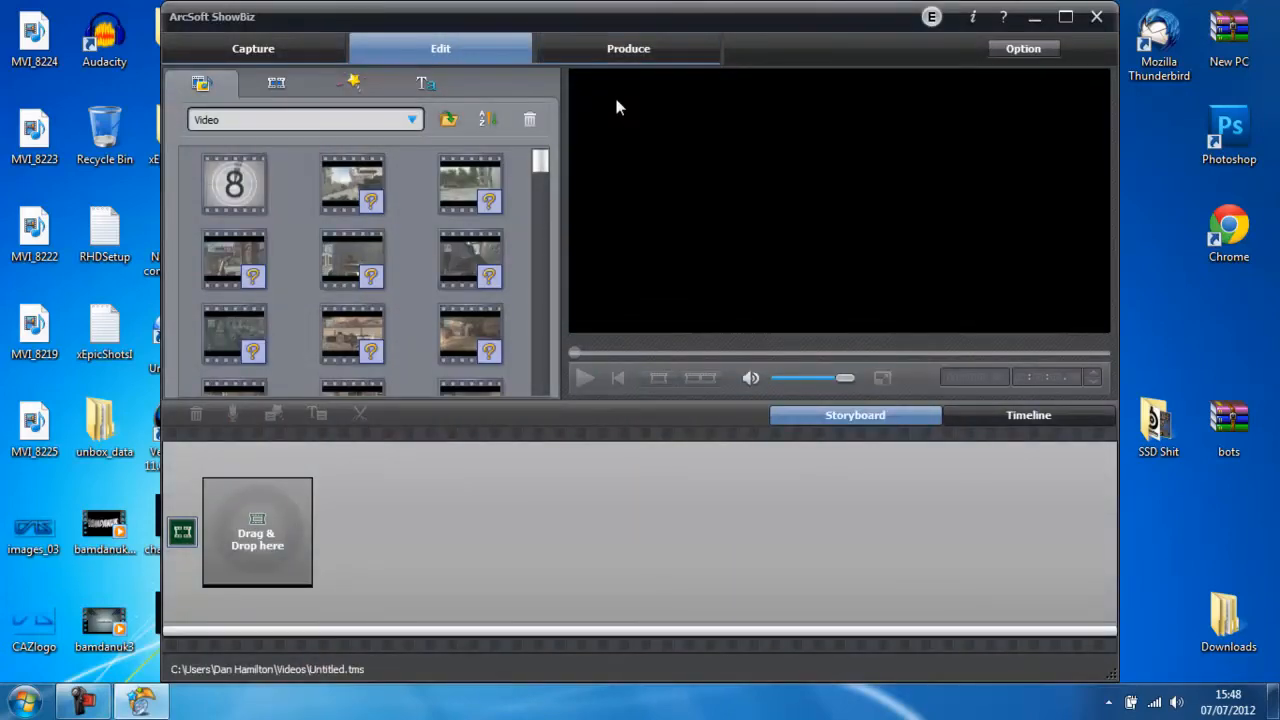
mouse_move(294, 20)
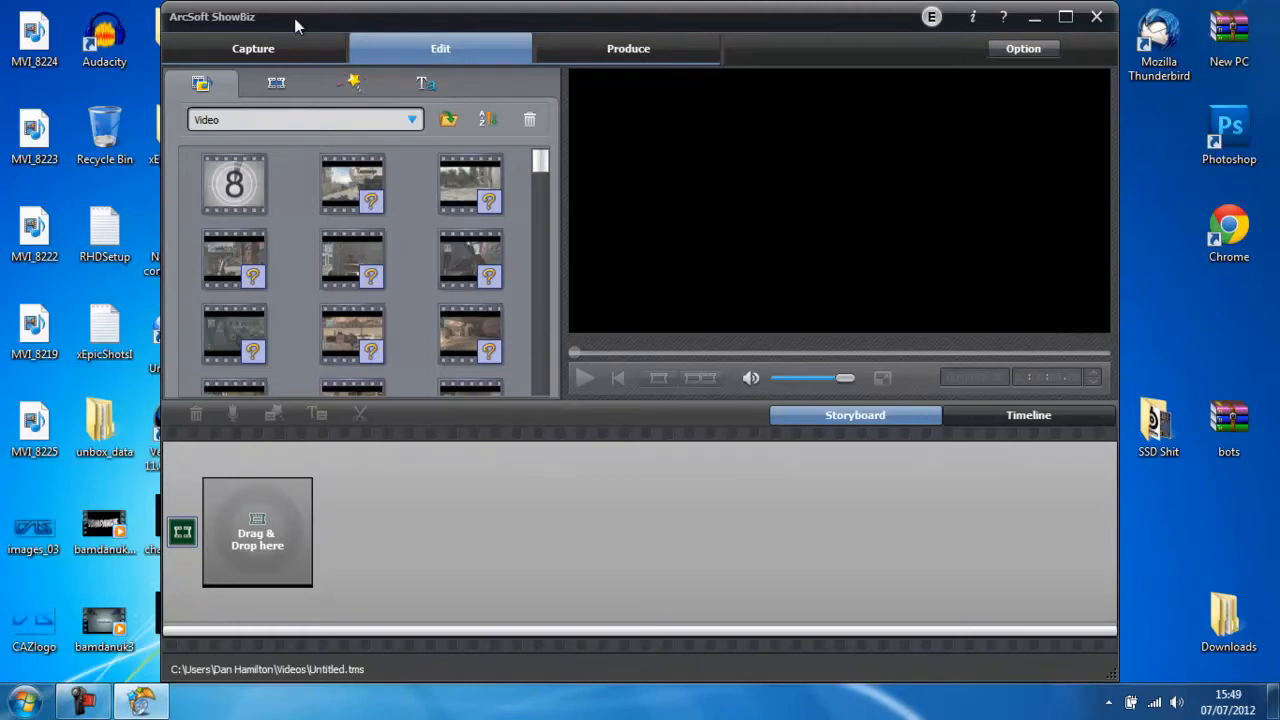
mouse_move(308, 40)
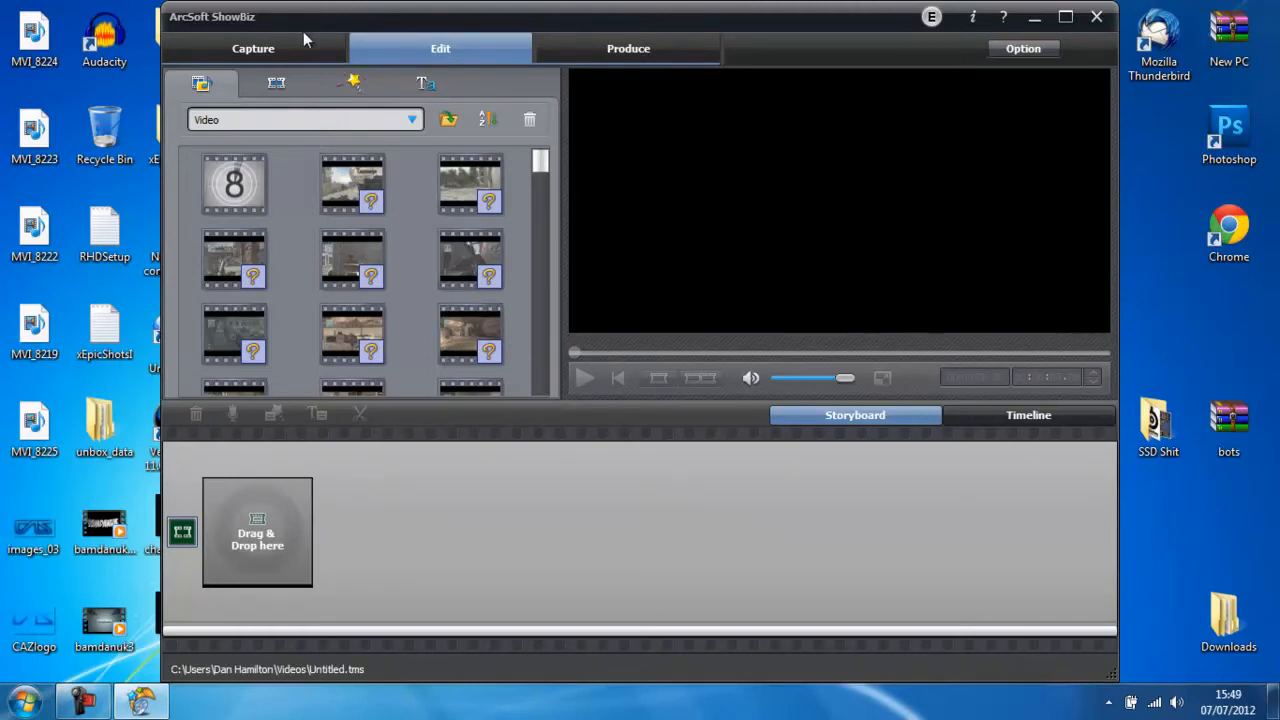
left_click(252, 48)
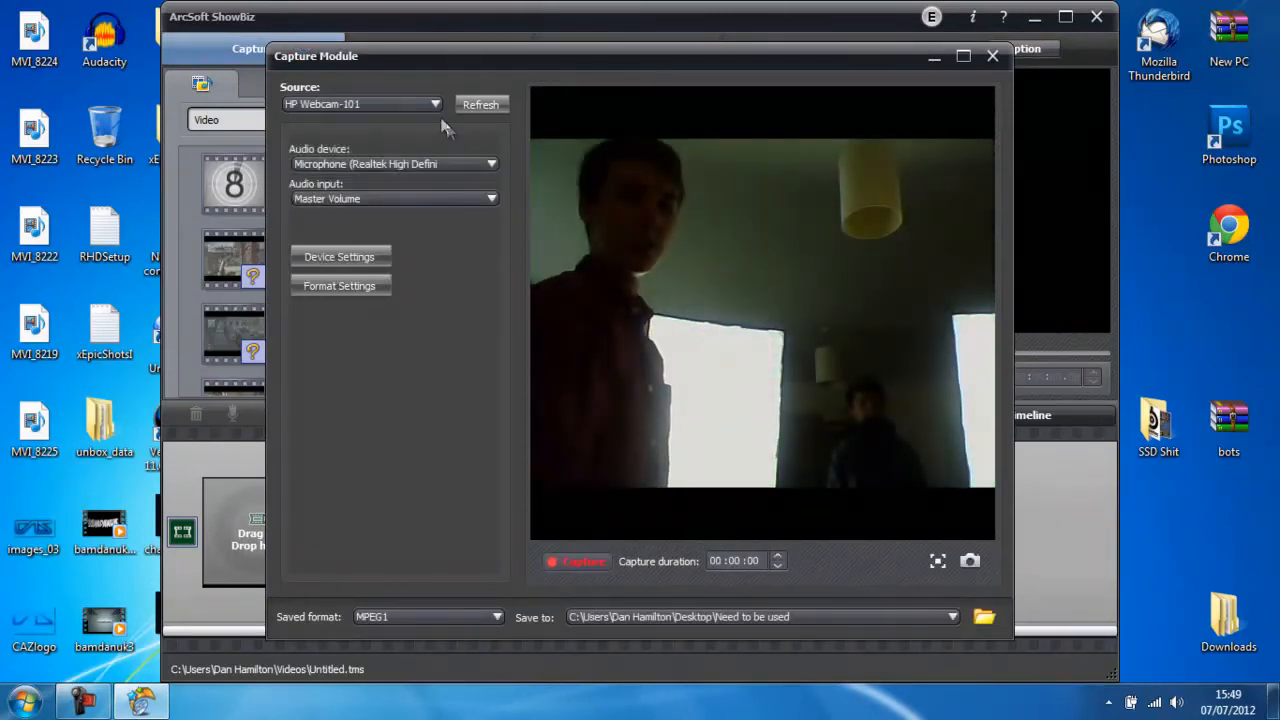
Select Hauppauge HD PVR Capture as the source, maximise the module, and bring up Device Settings
left_click(434, 104)
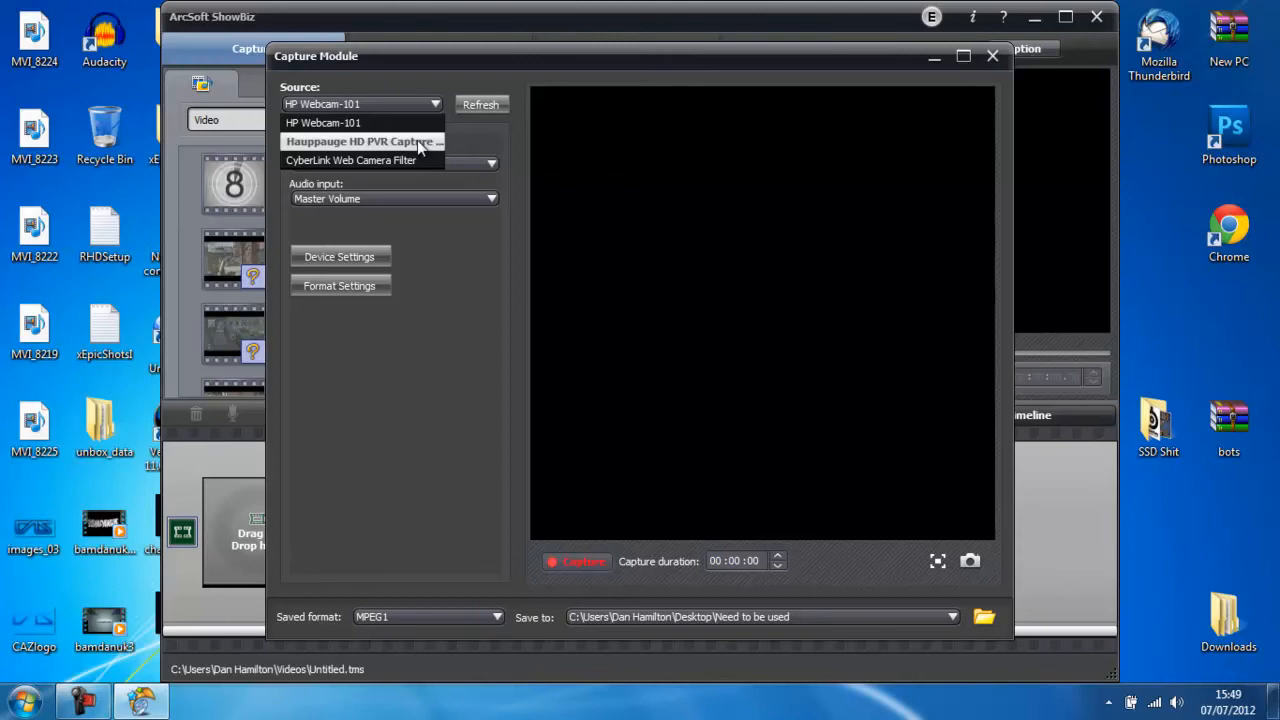
left_click(360, 140)
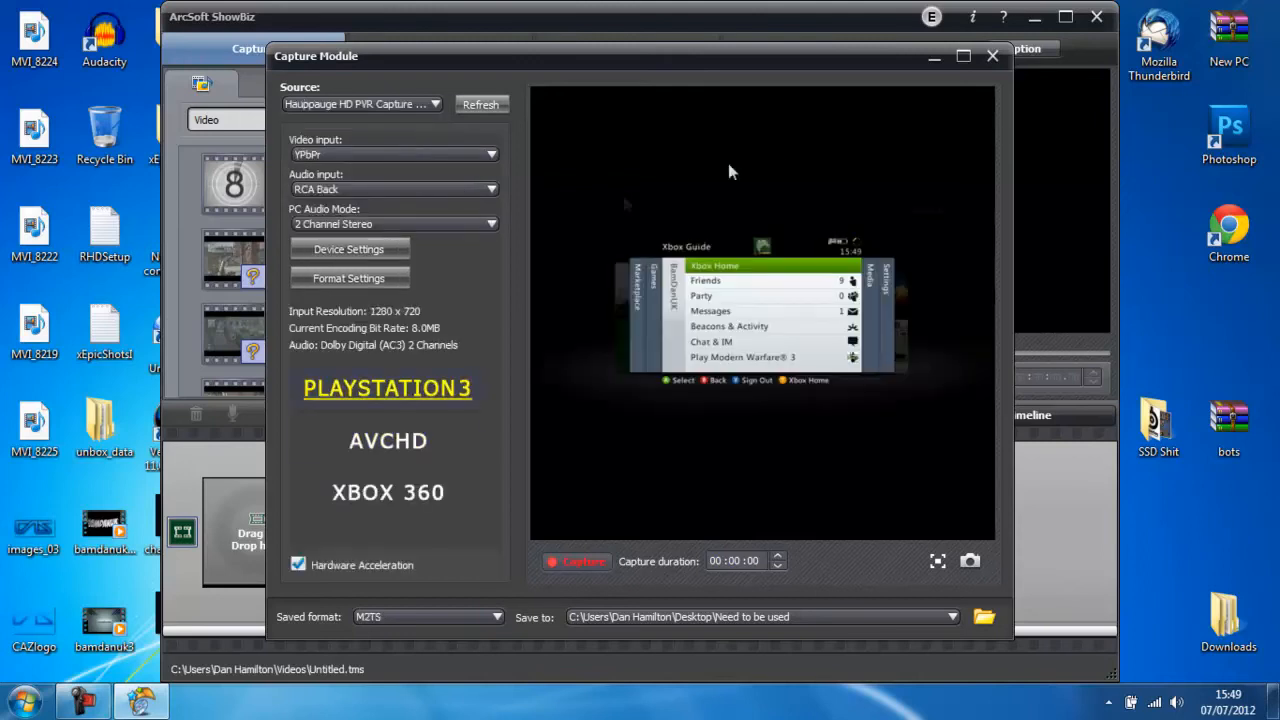
left_click(964, 56)
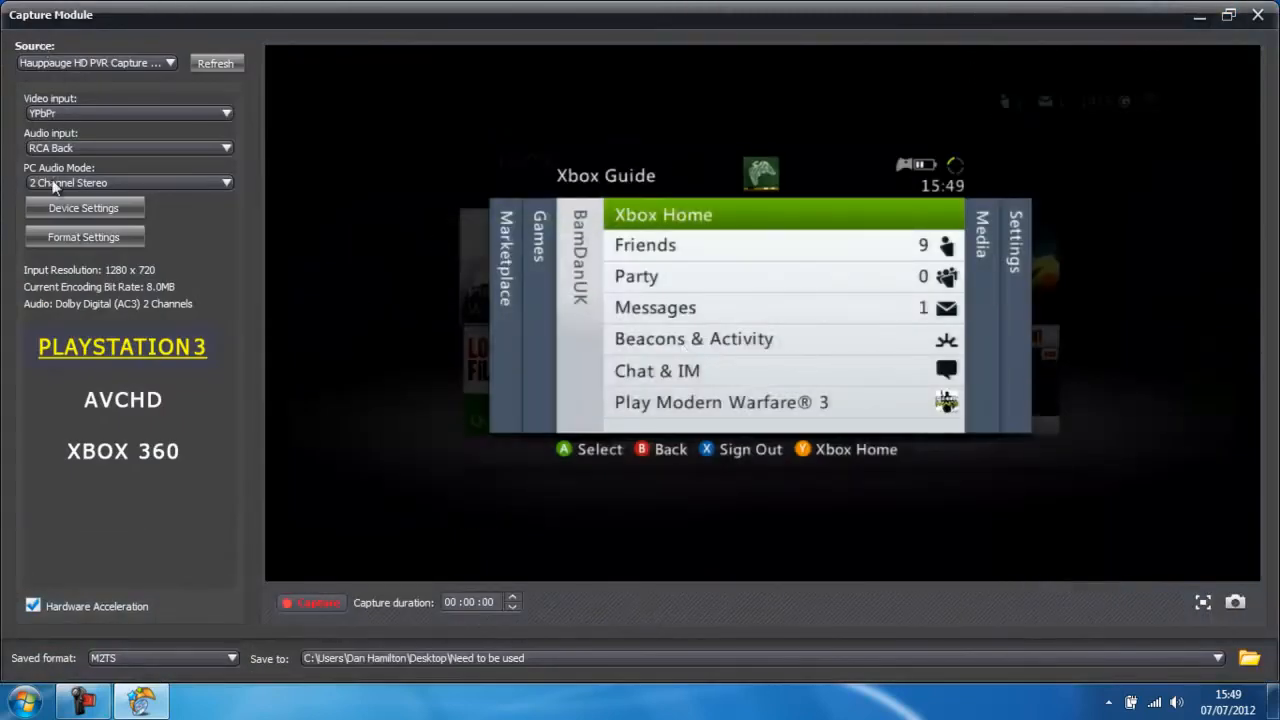
left_click(84, 206)
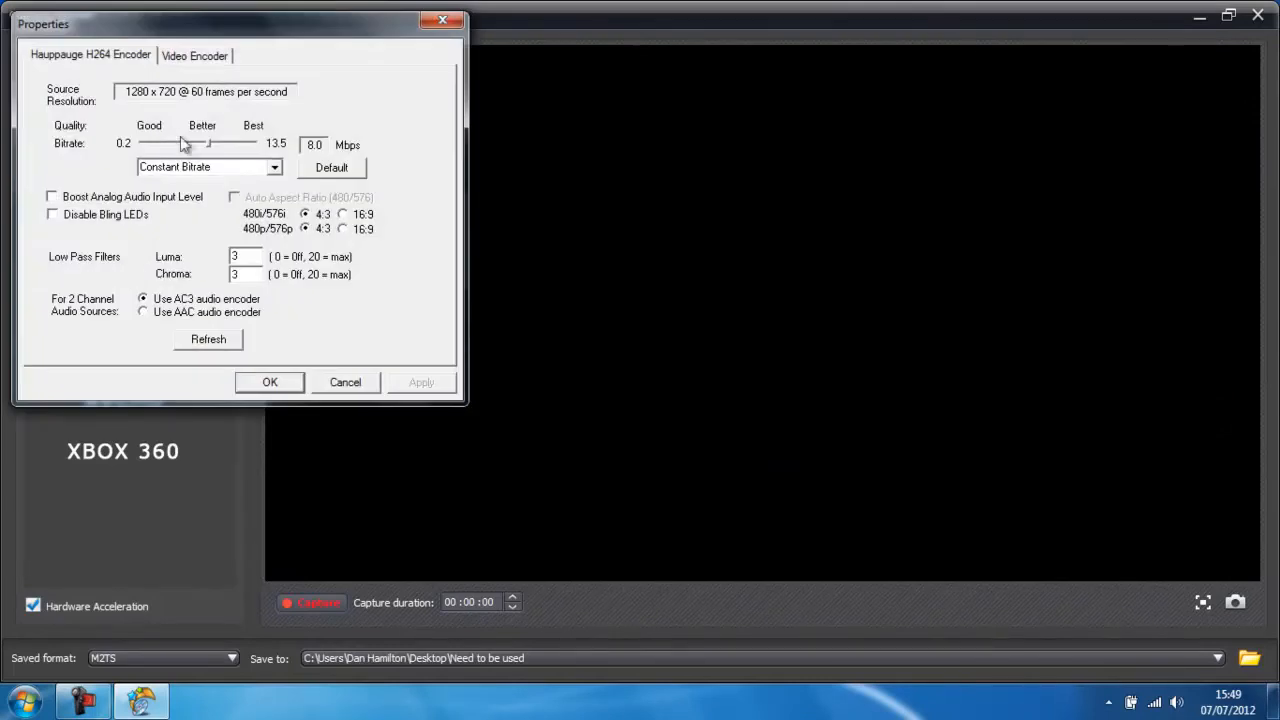
Raise the HD PVR encoder bitrate to the 13.5 Mbps maximum and confirm it
left_click_drag(188, 144, 264, 144)
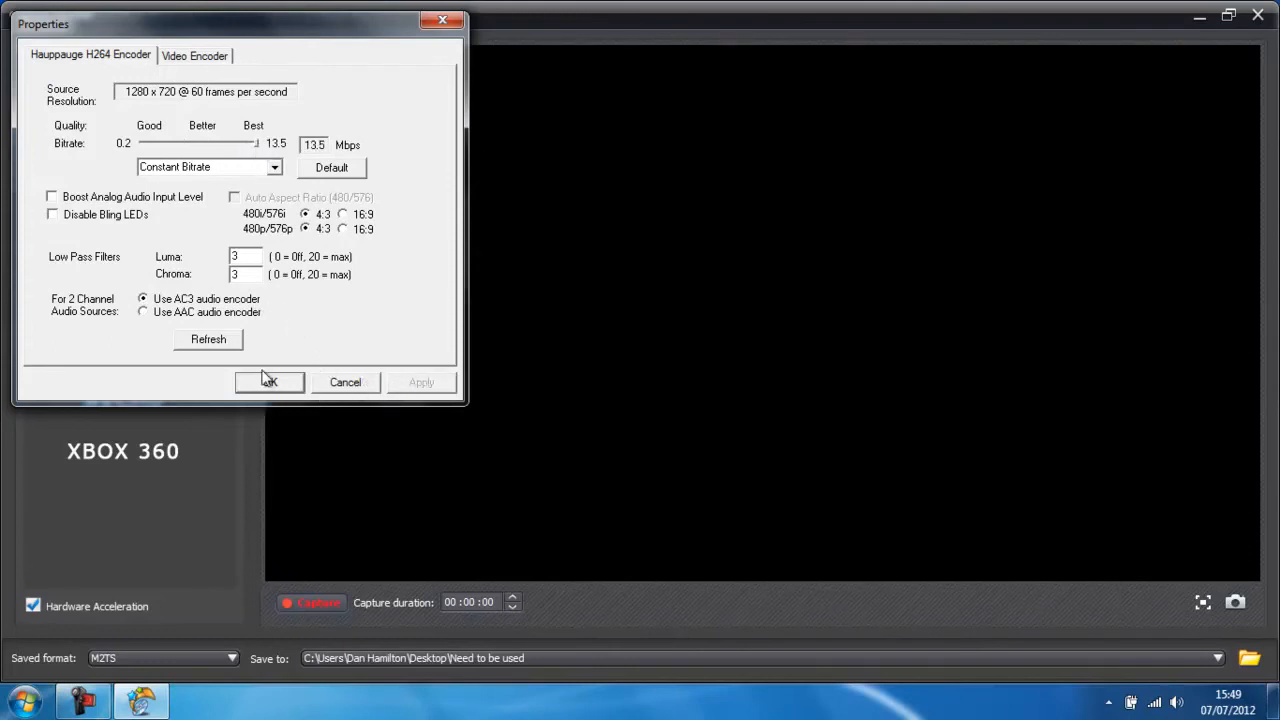
left_click(268, 382)
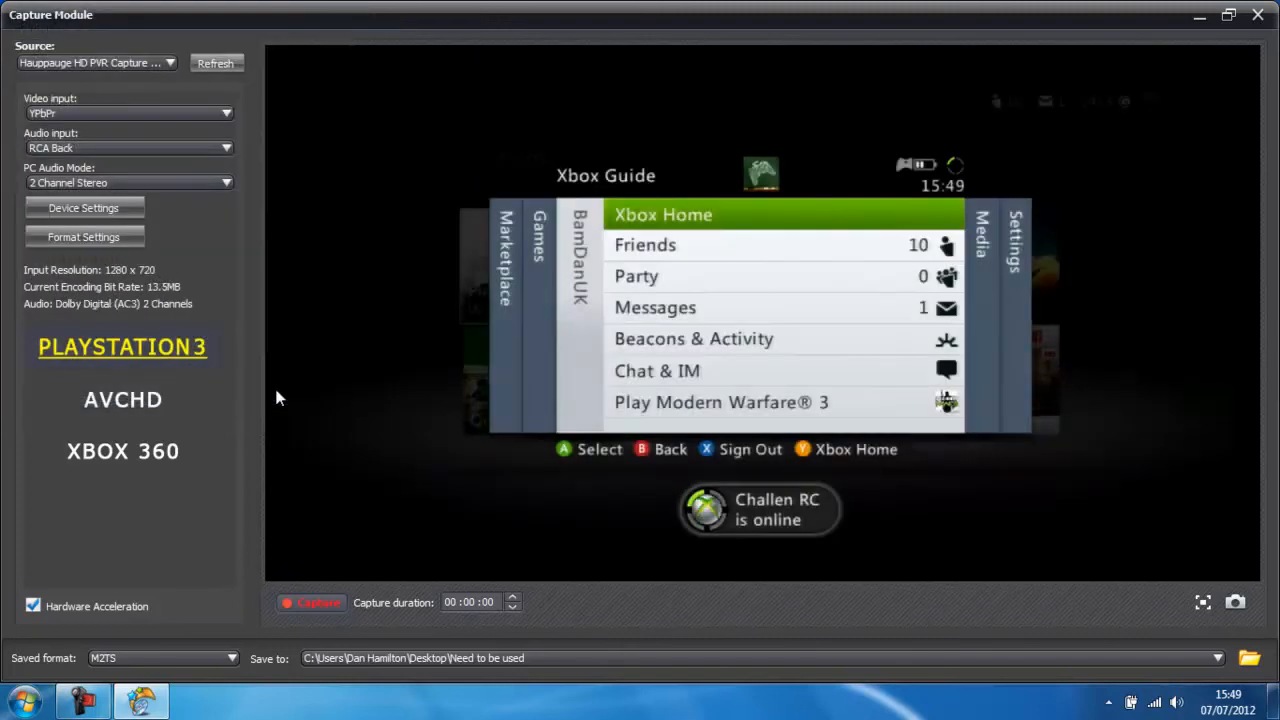